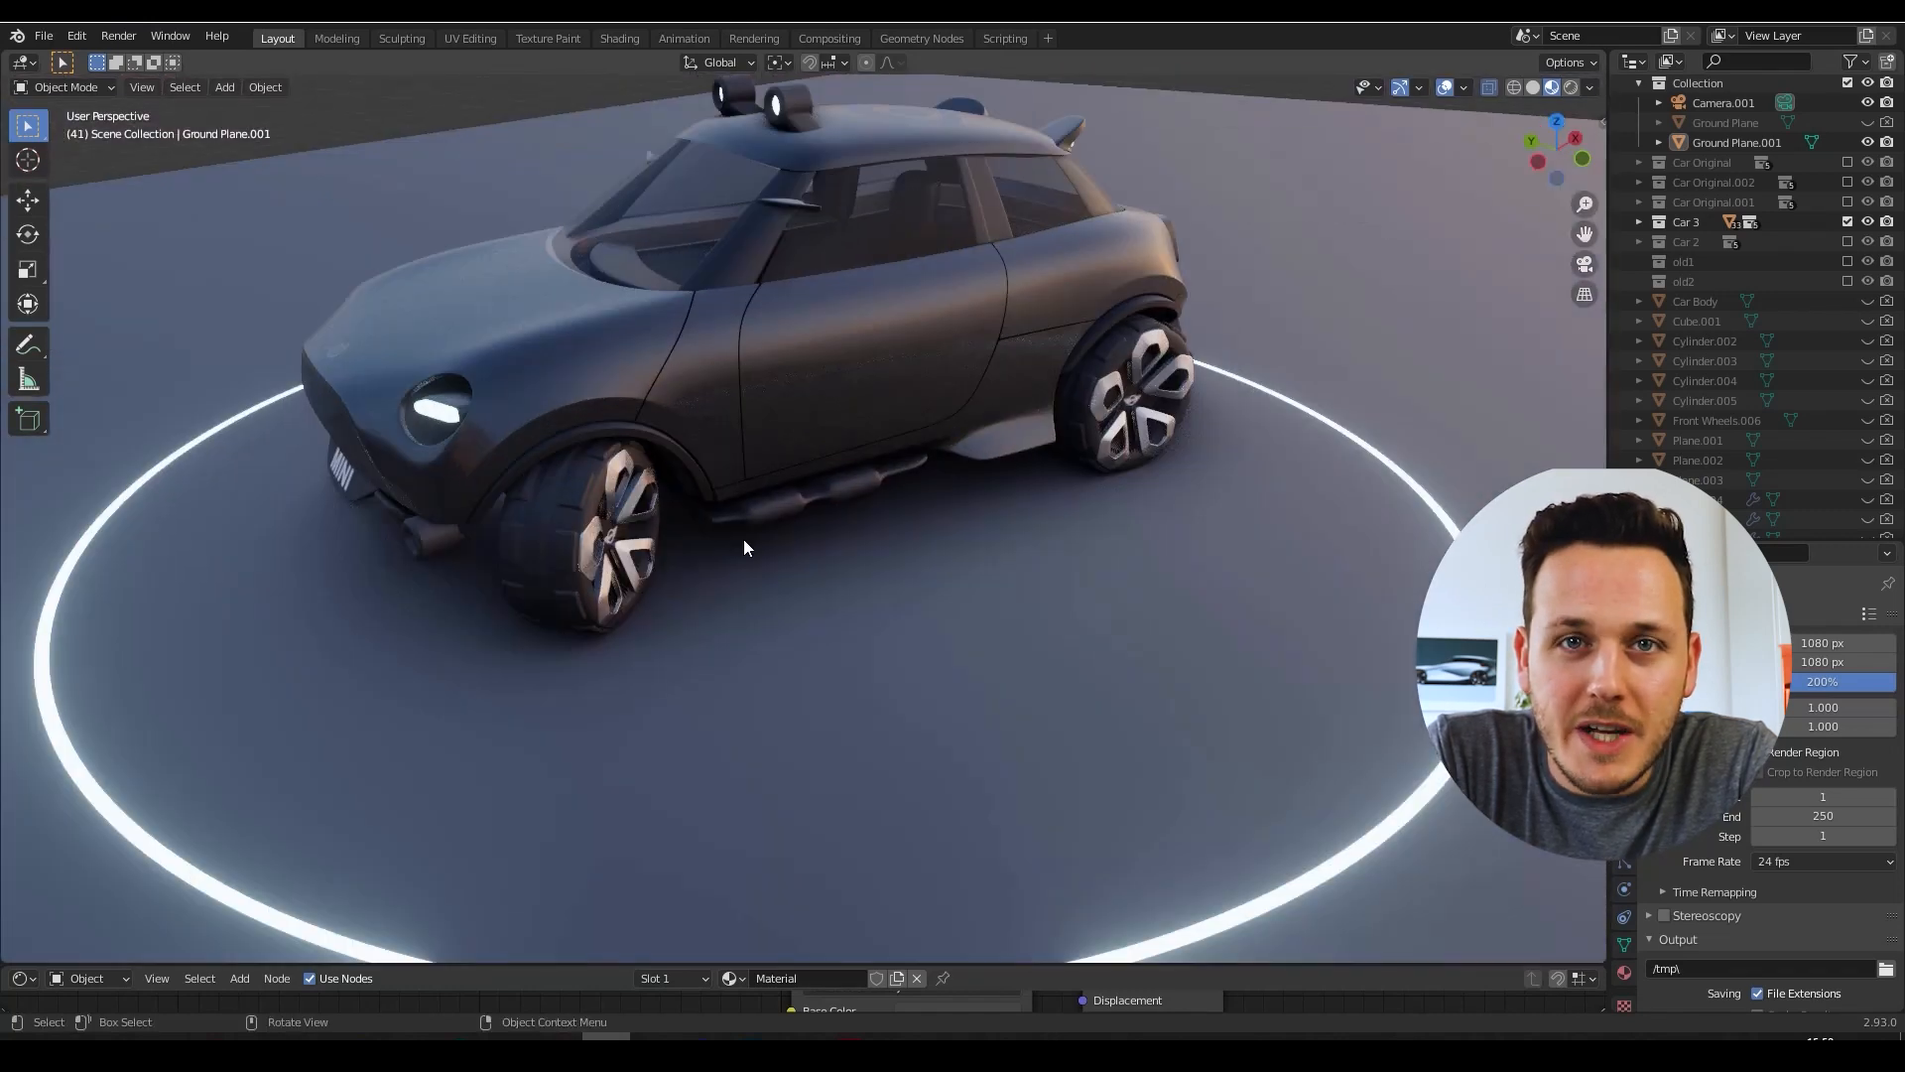
# Orbit and pan around the concept car body, ending on its head-on front view
pyautogui.moveTo(745, 547); pyautogui.dragTo(1029, 616)
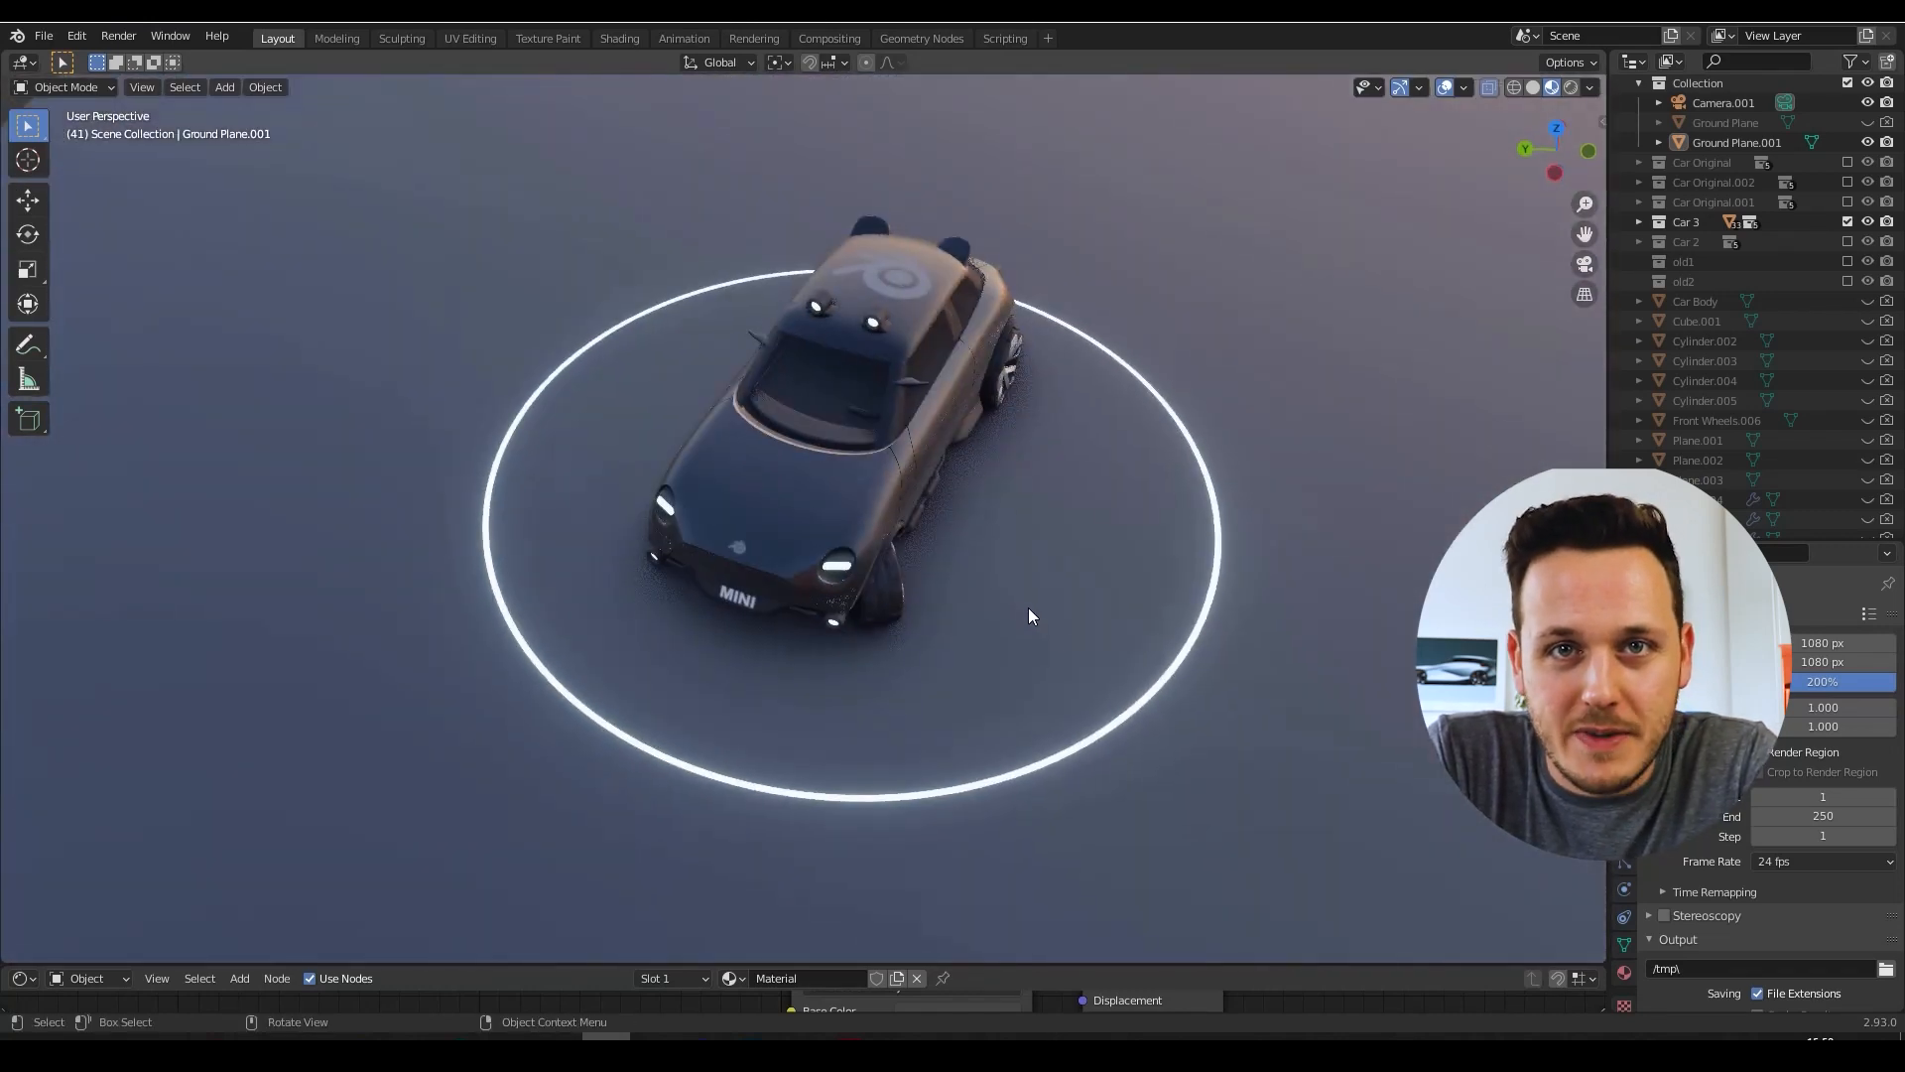
pyautogui.moveTo(1030, 616); pyautogui.dragTo(947, 631)
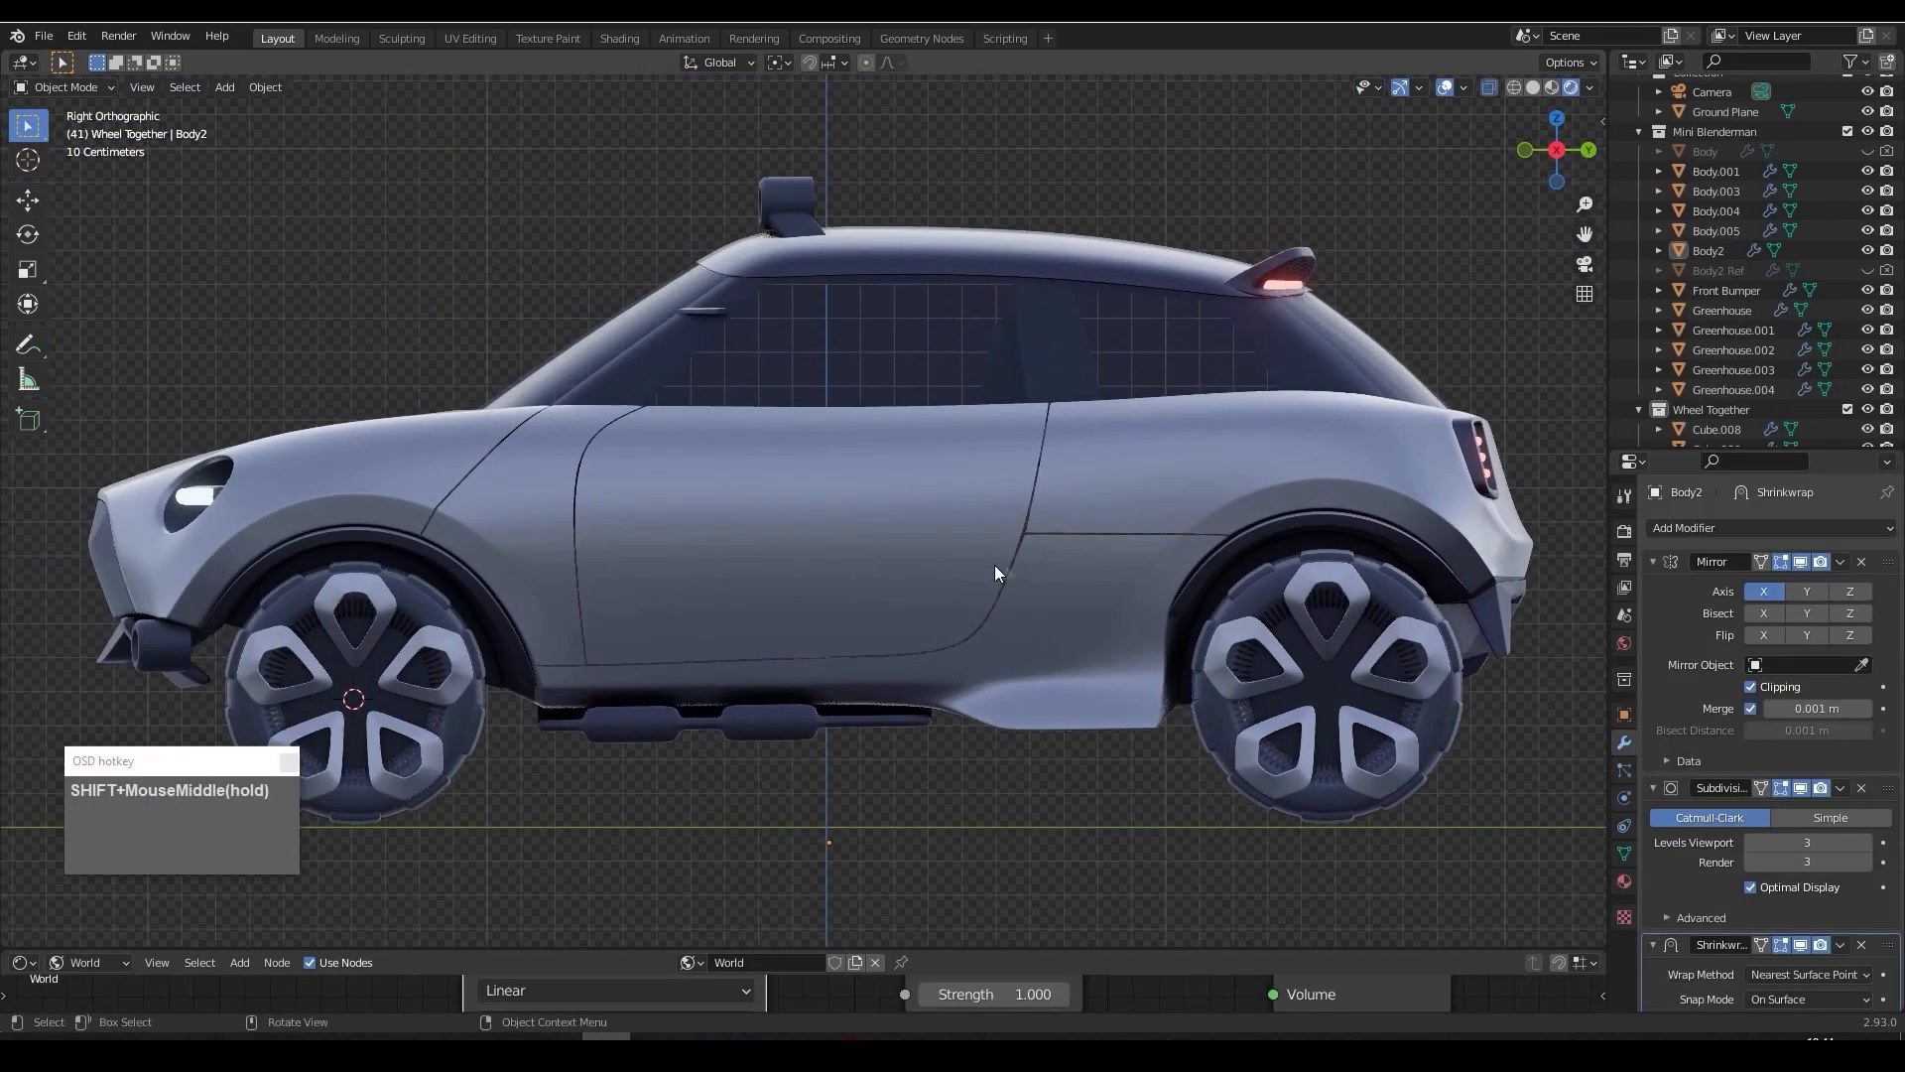
pyautogui.moveTo(997, 572); pyautogui.dragTo(1063, 520)
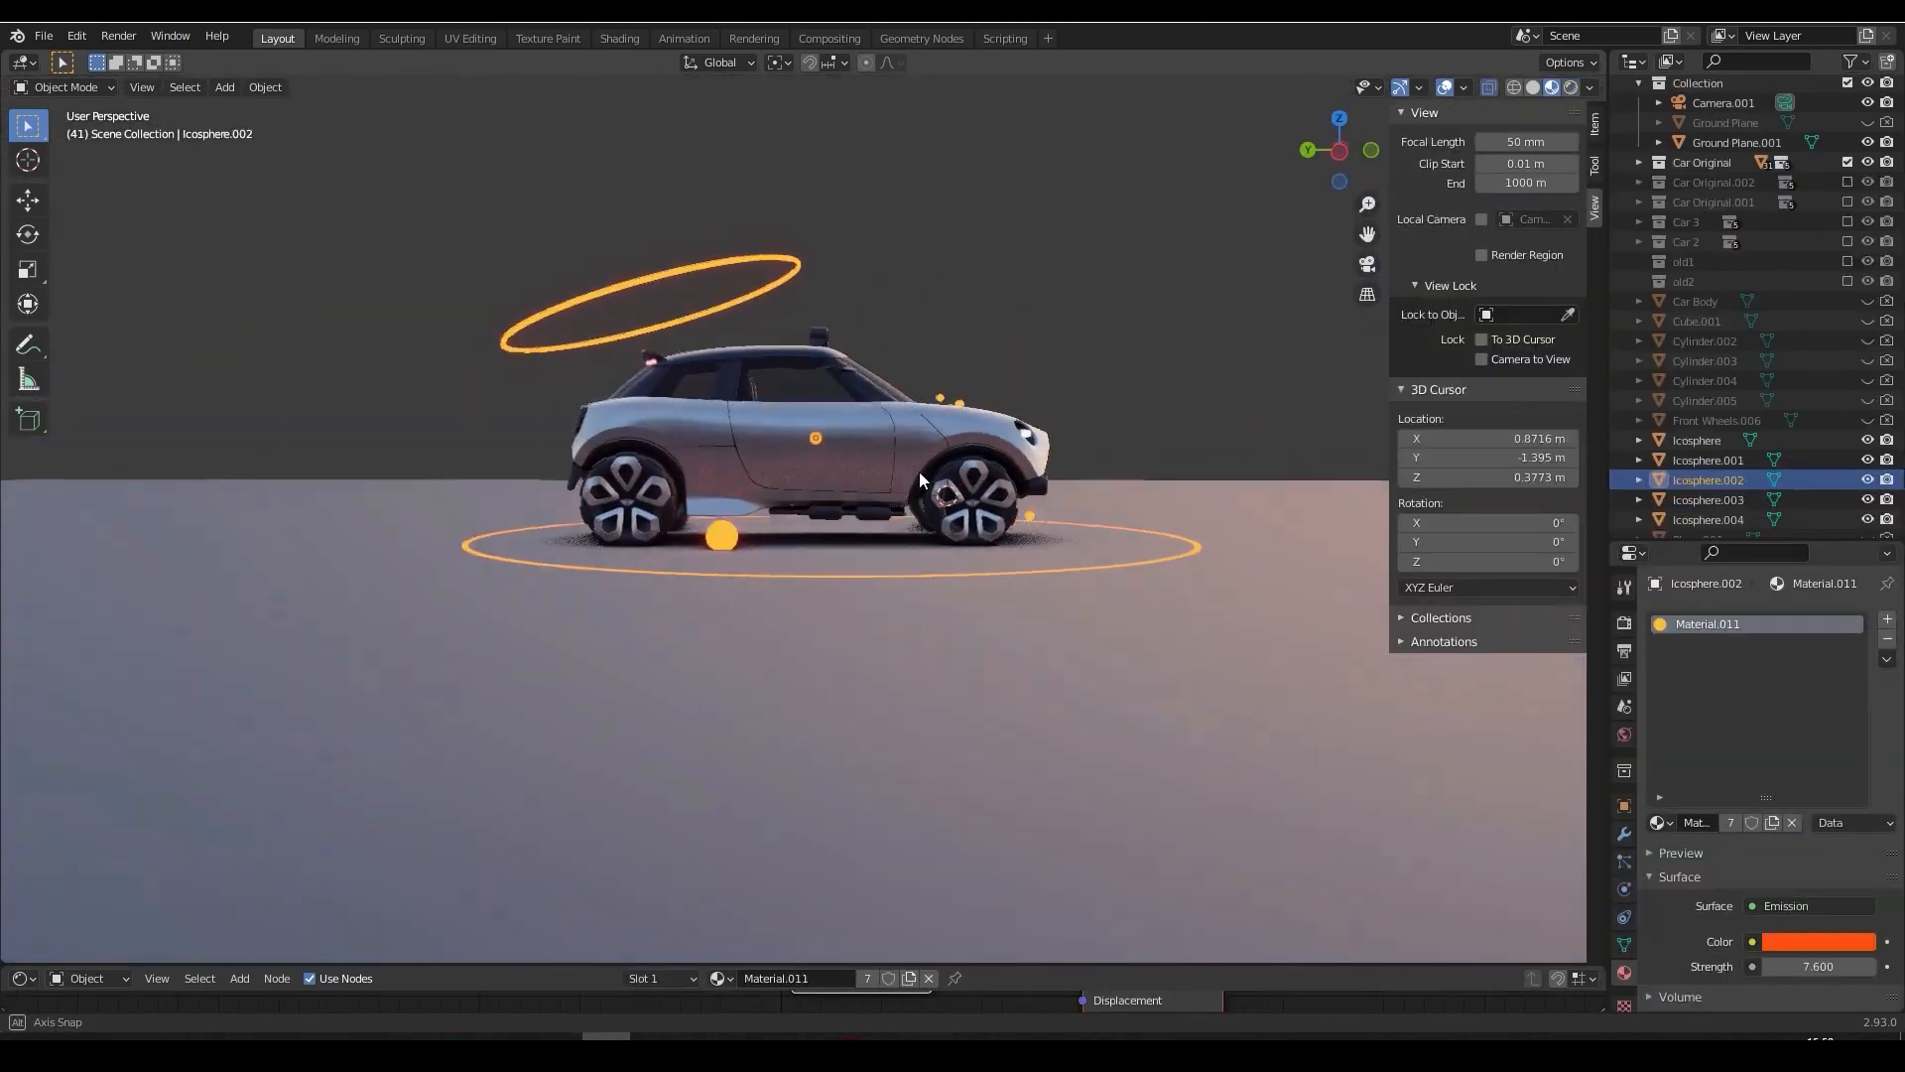
pyautogui.press('g')
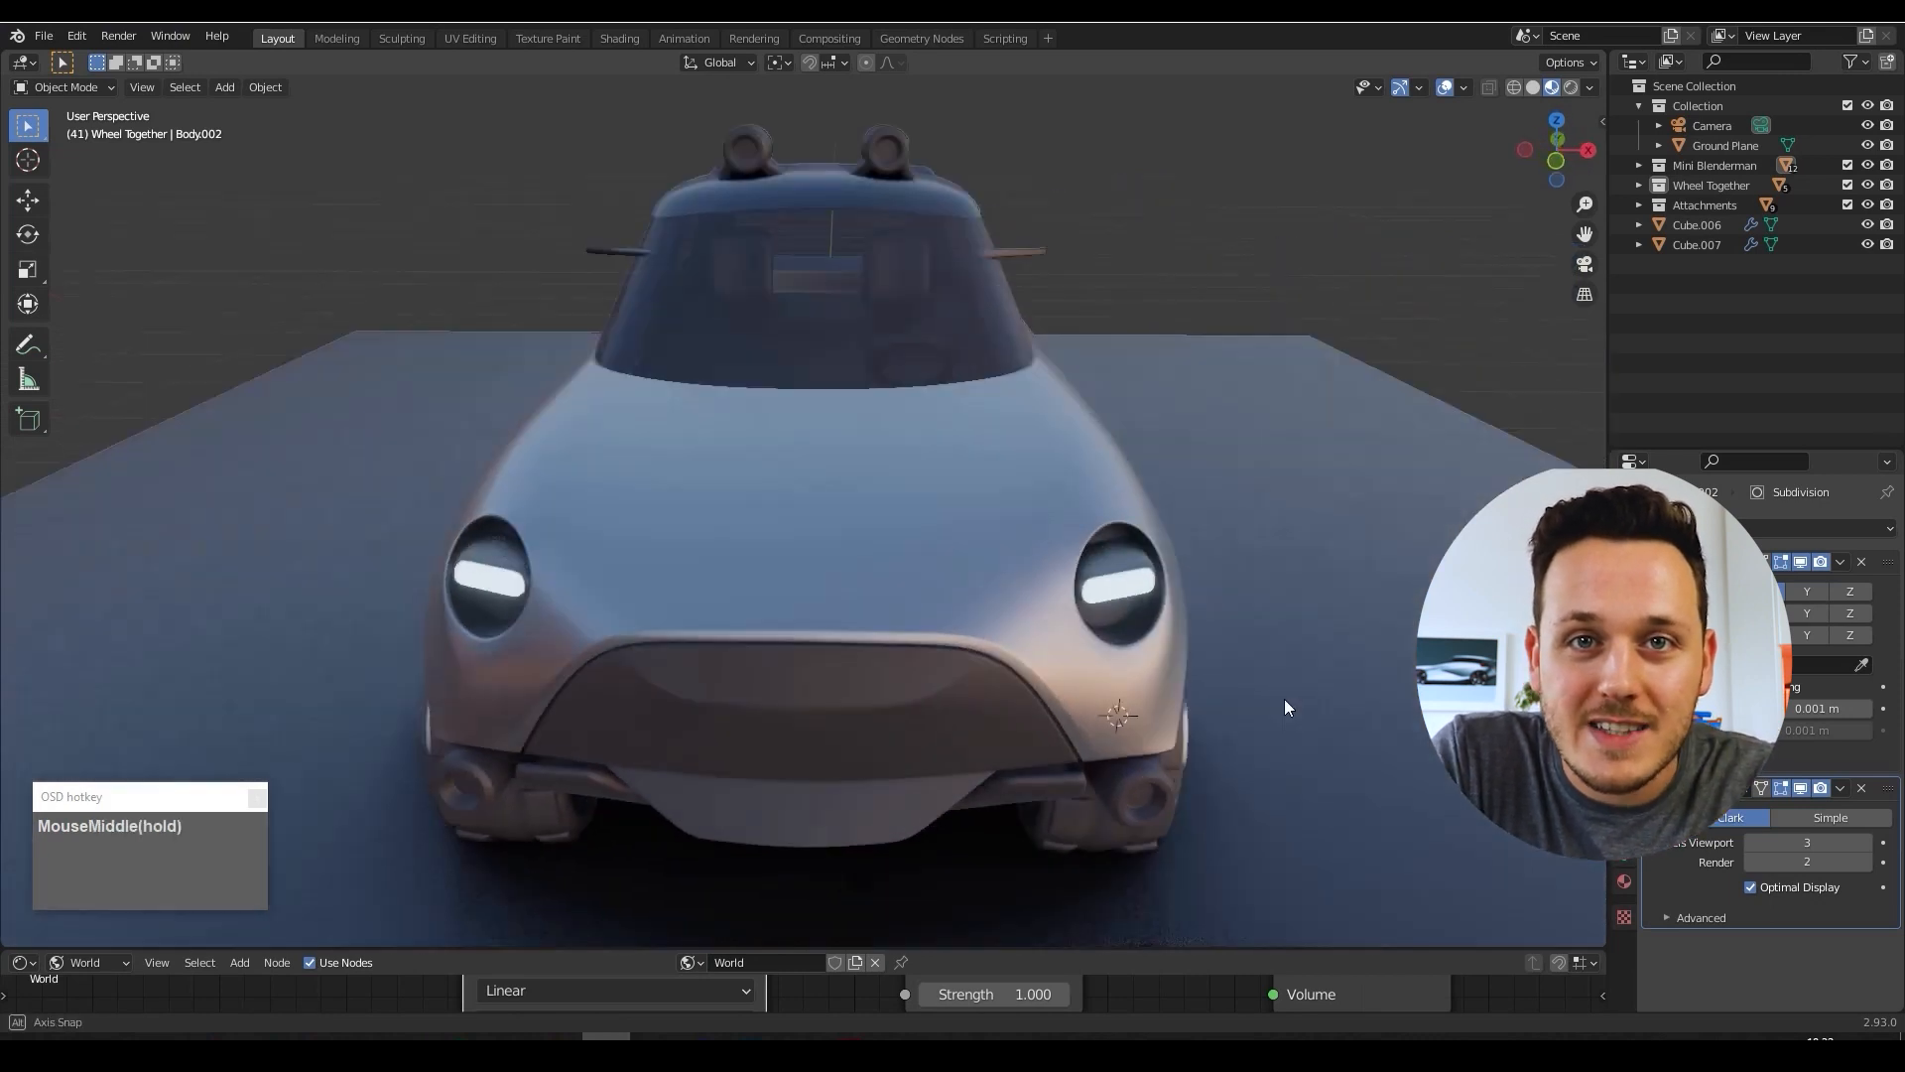
# Orbit and zoom in on the car's front corner and wheel arch
pyautogui.moveTo(1288, 707); pyautogui.dragTo(897, 580)
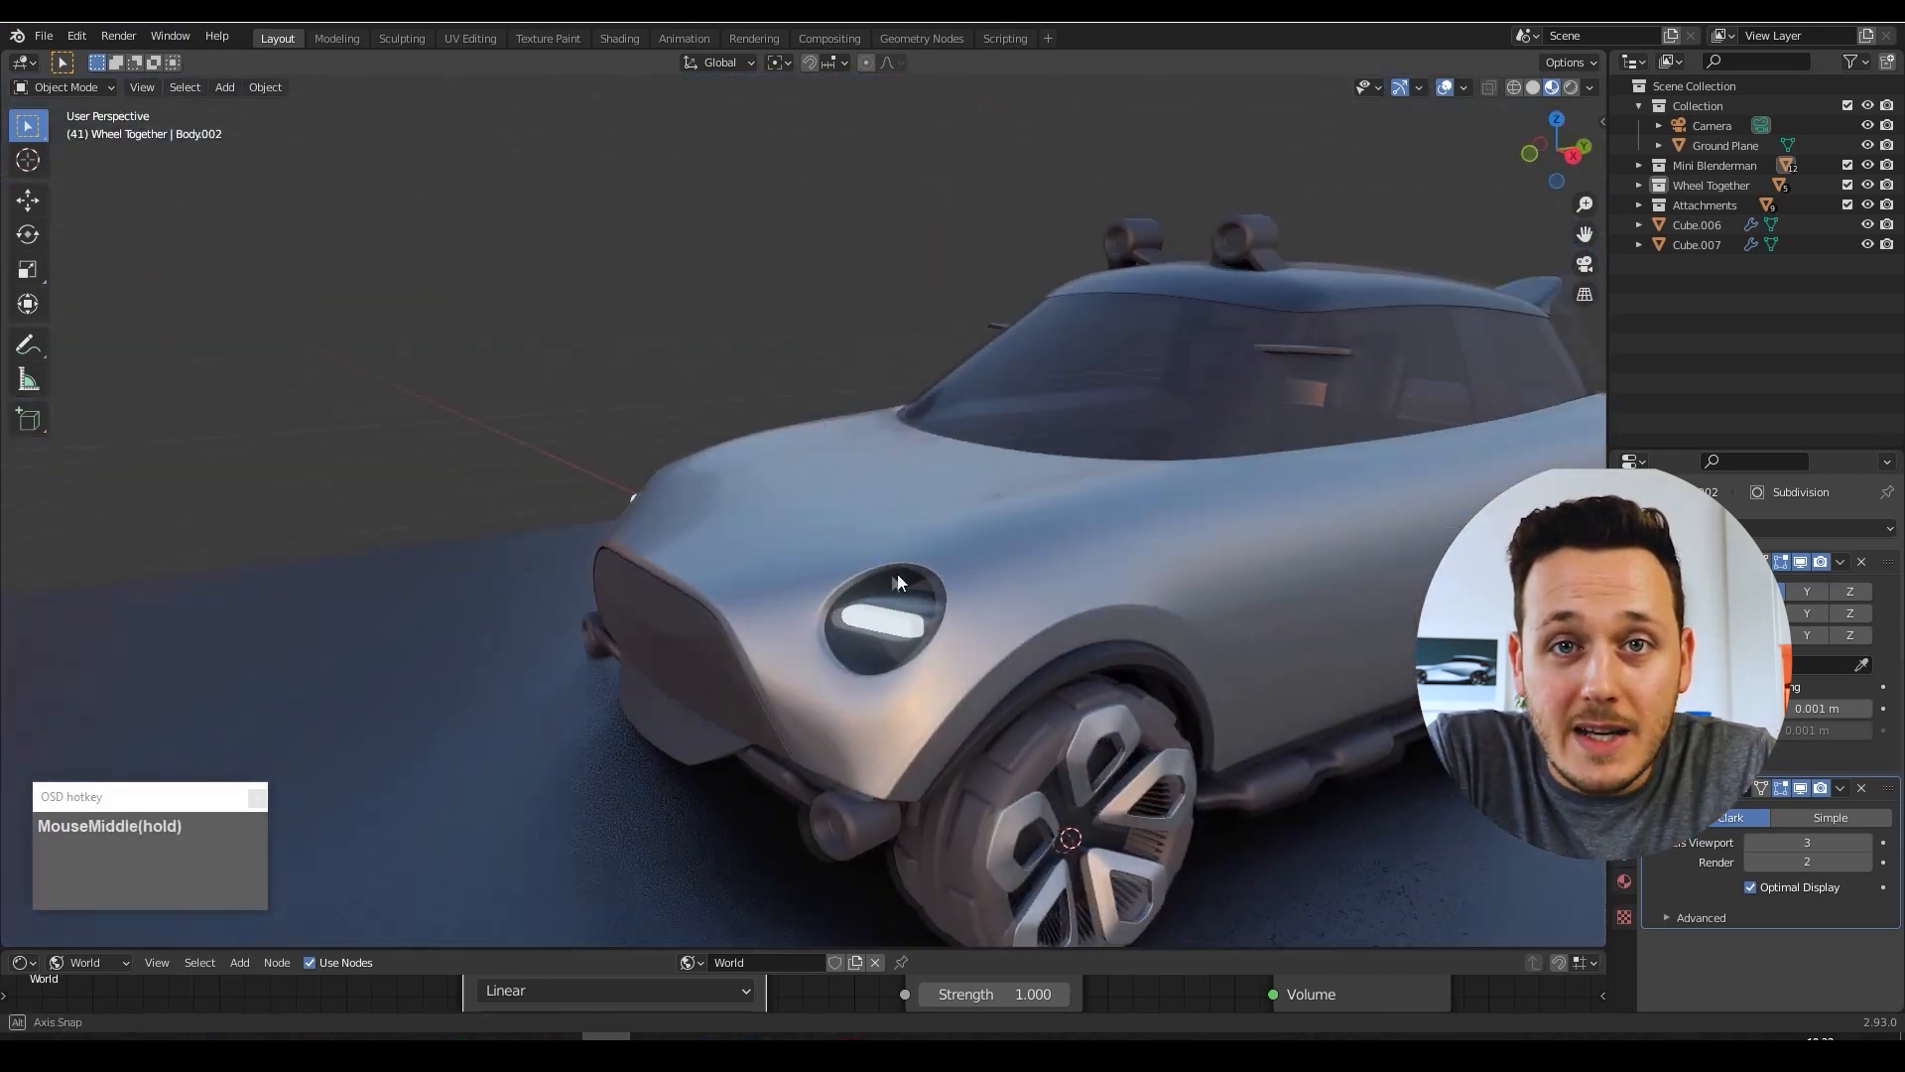
pyautogui.scroll(-3)
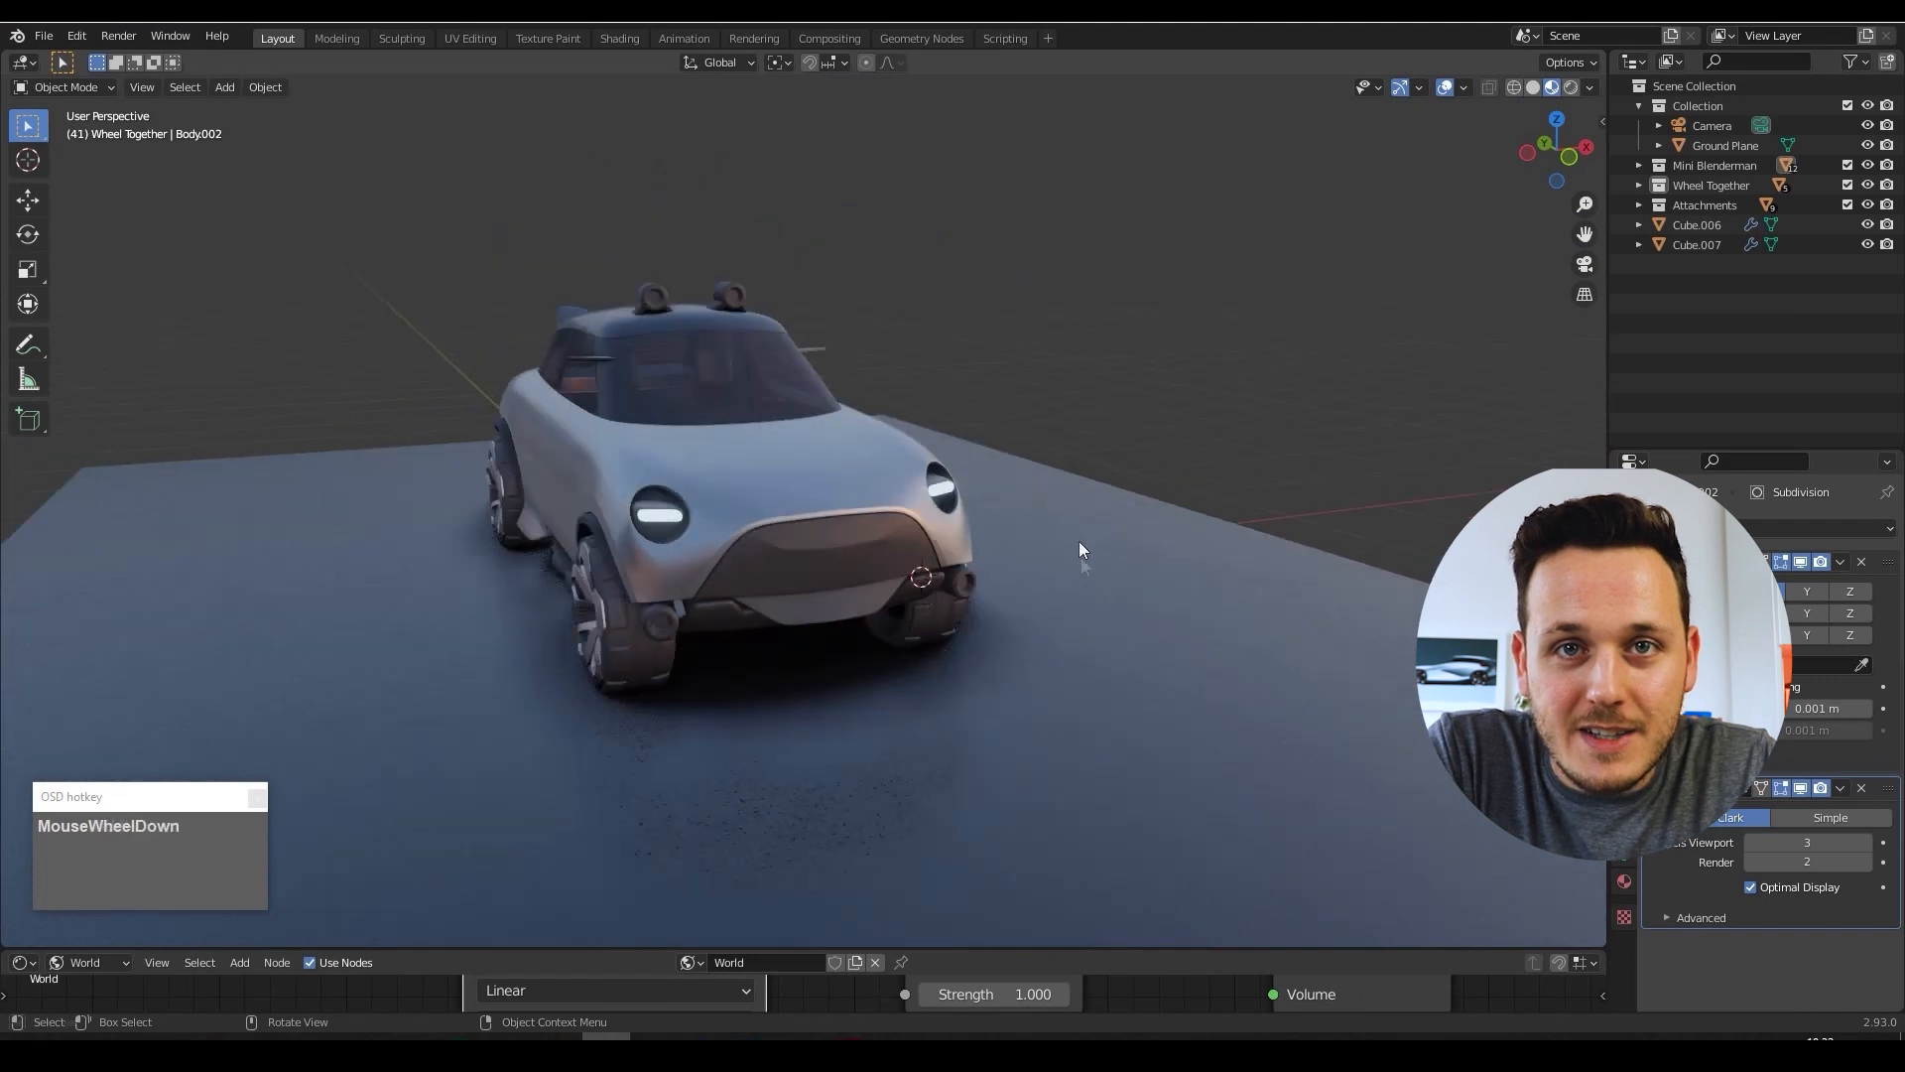
pyautogui.moveTo(1082, 547); pyautogui.dragTo(982, 567)
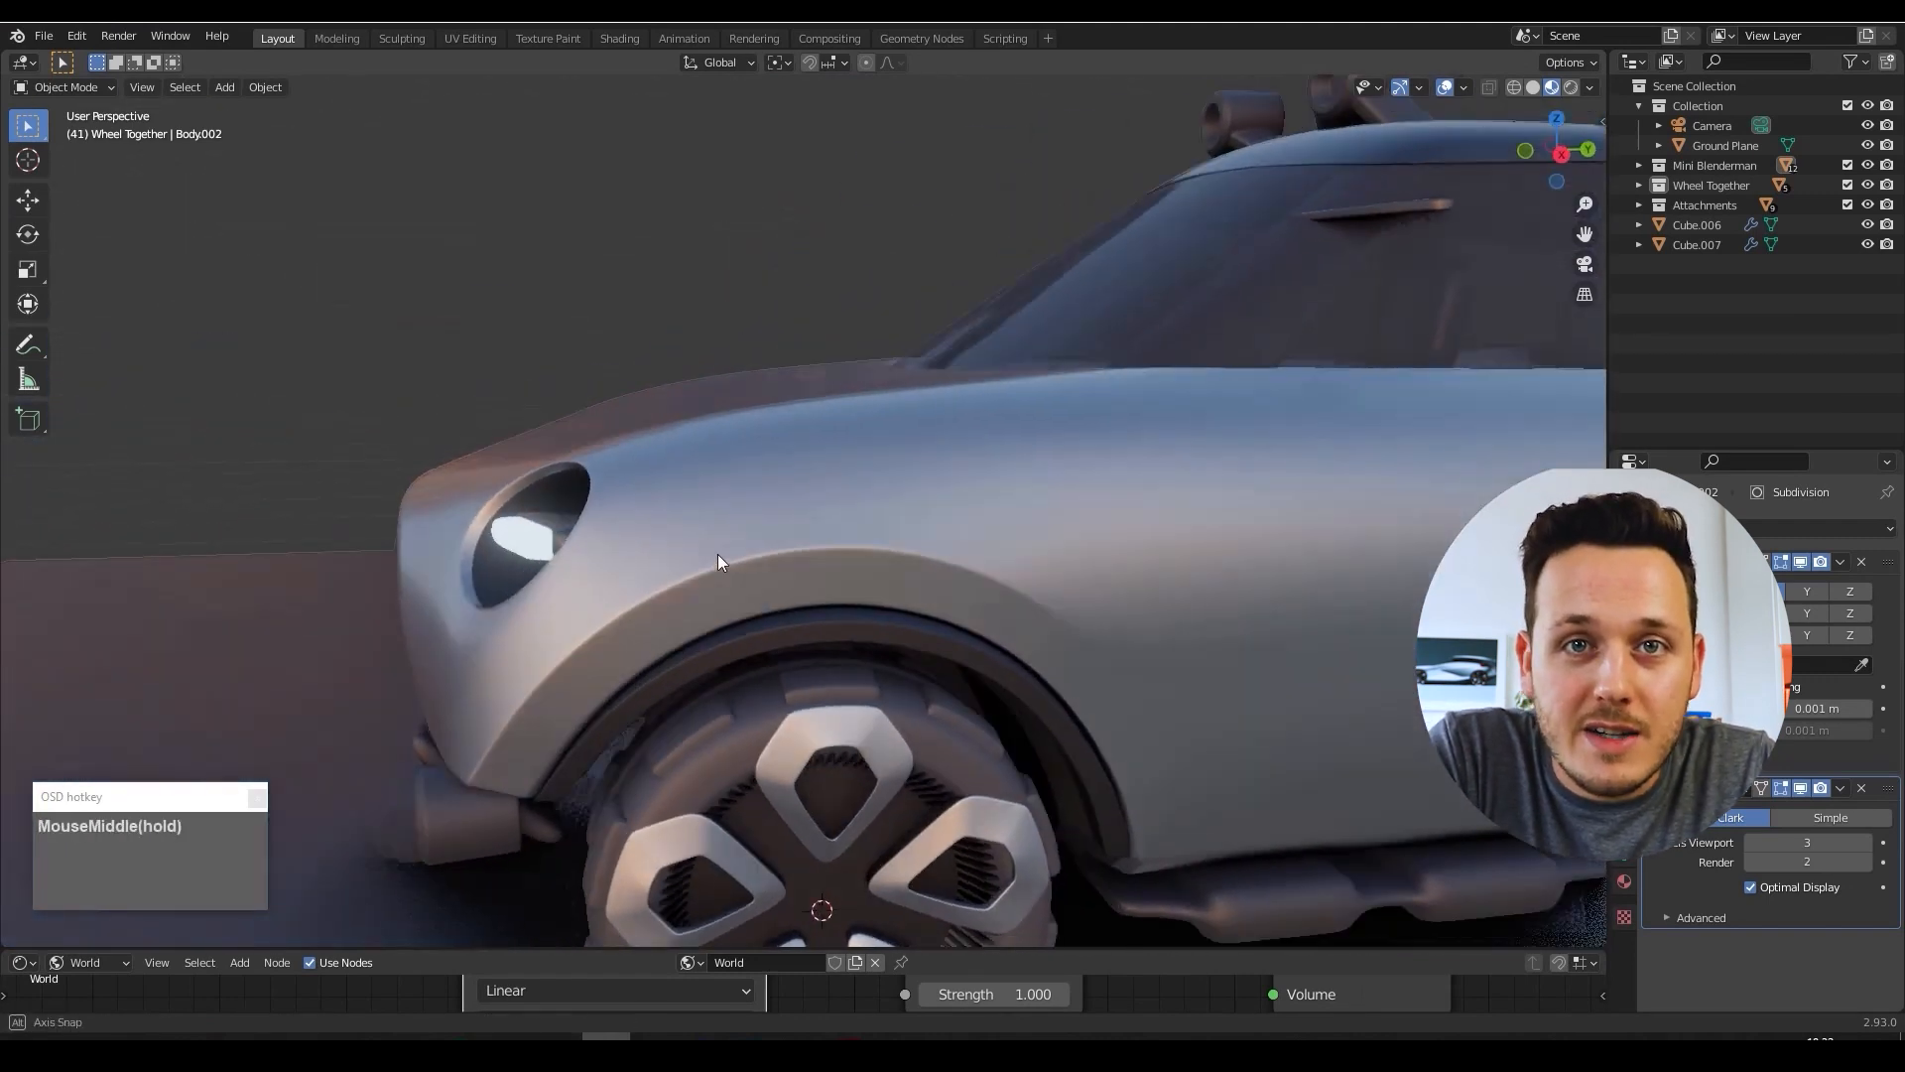
pyautogui.scroll(3)
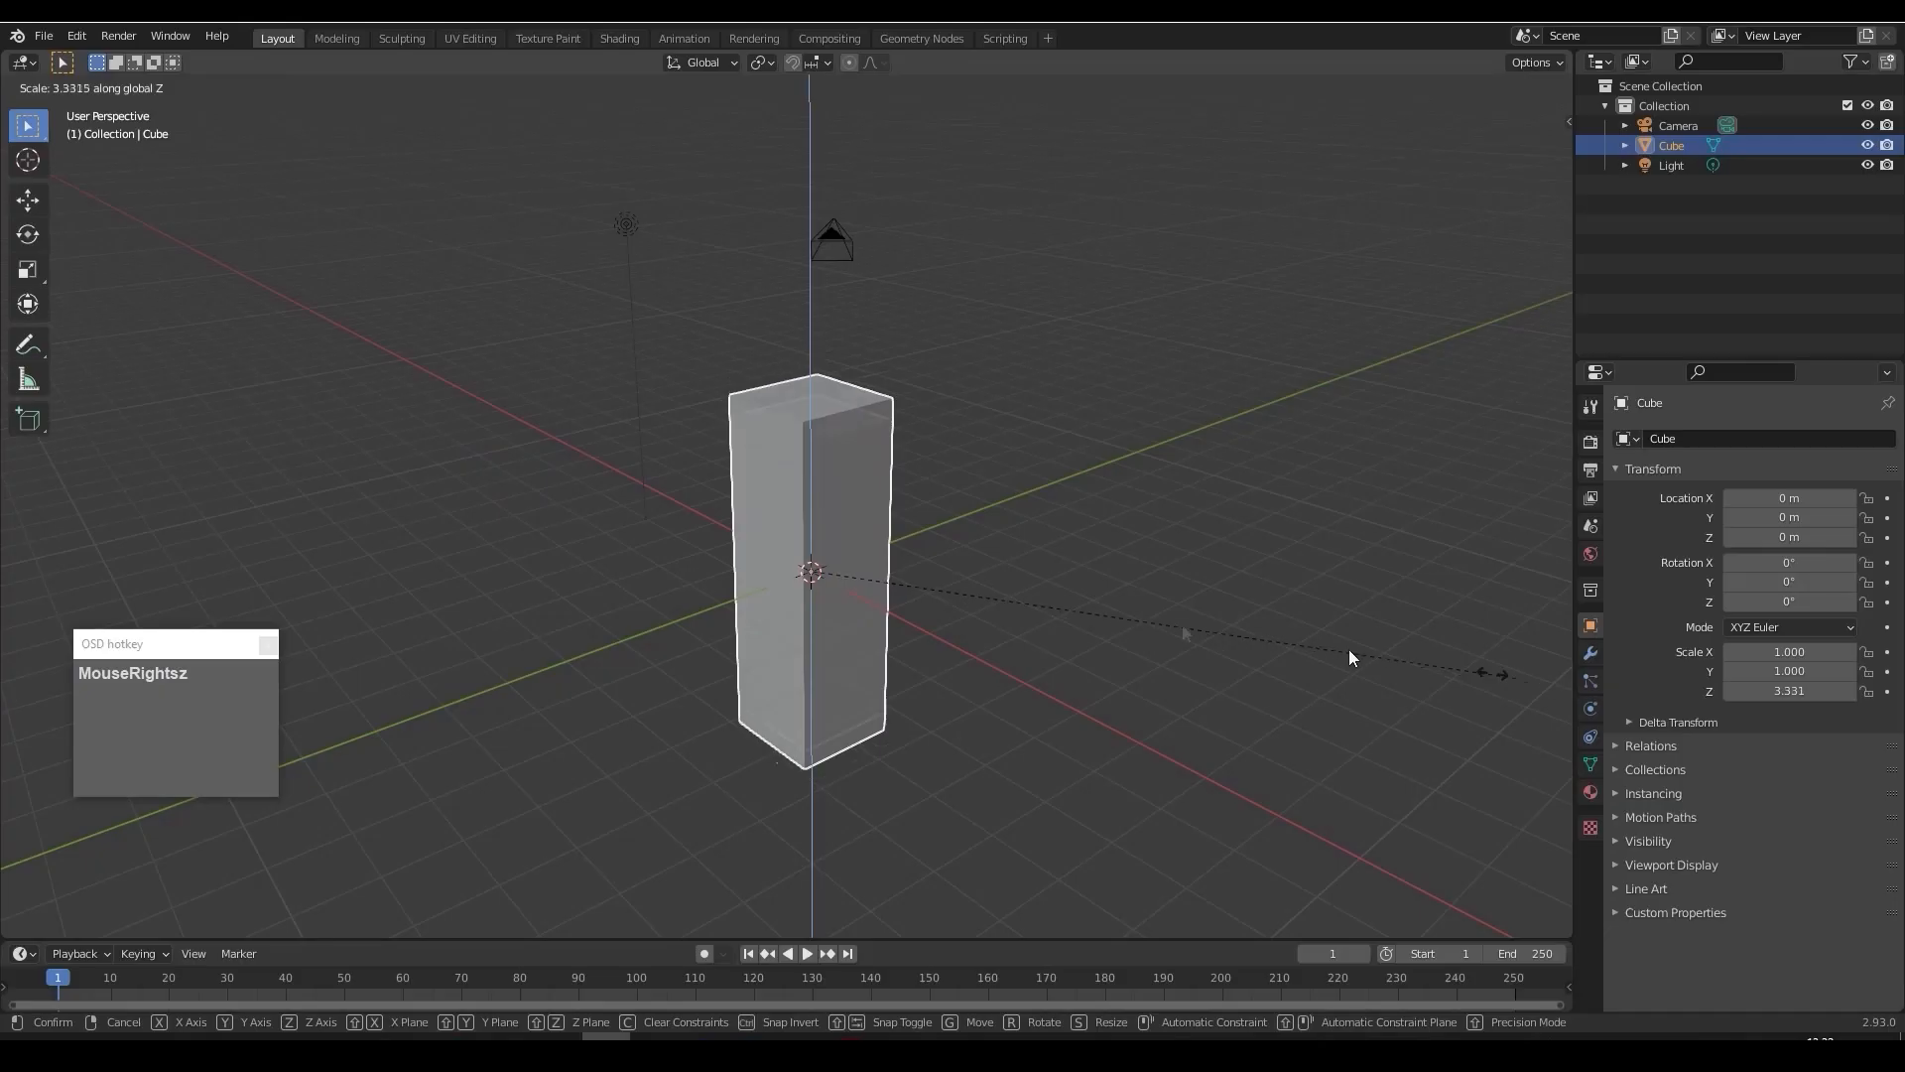
# Select the body shell Circle.001, enter Edit Mode, and orbit around the blockout
pyautogui.rightClick(1351, 656)
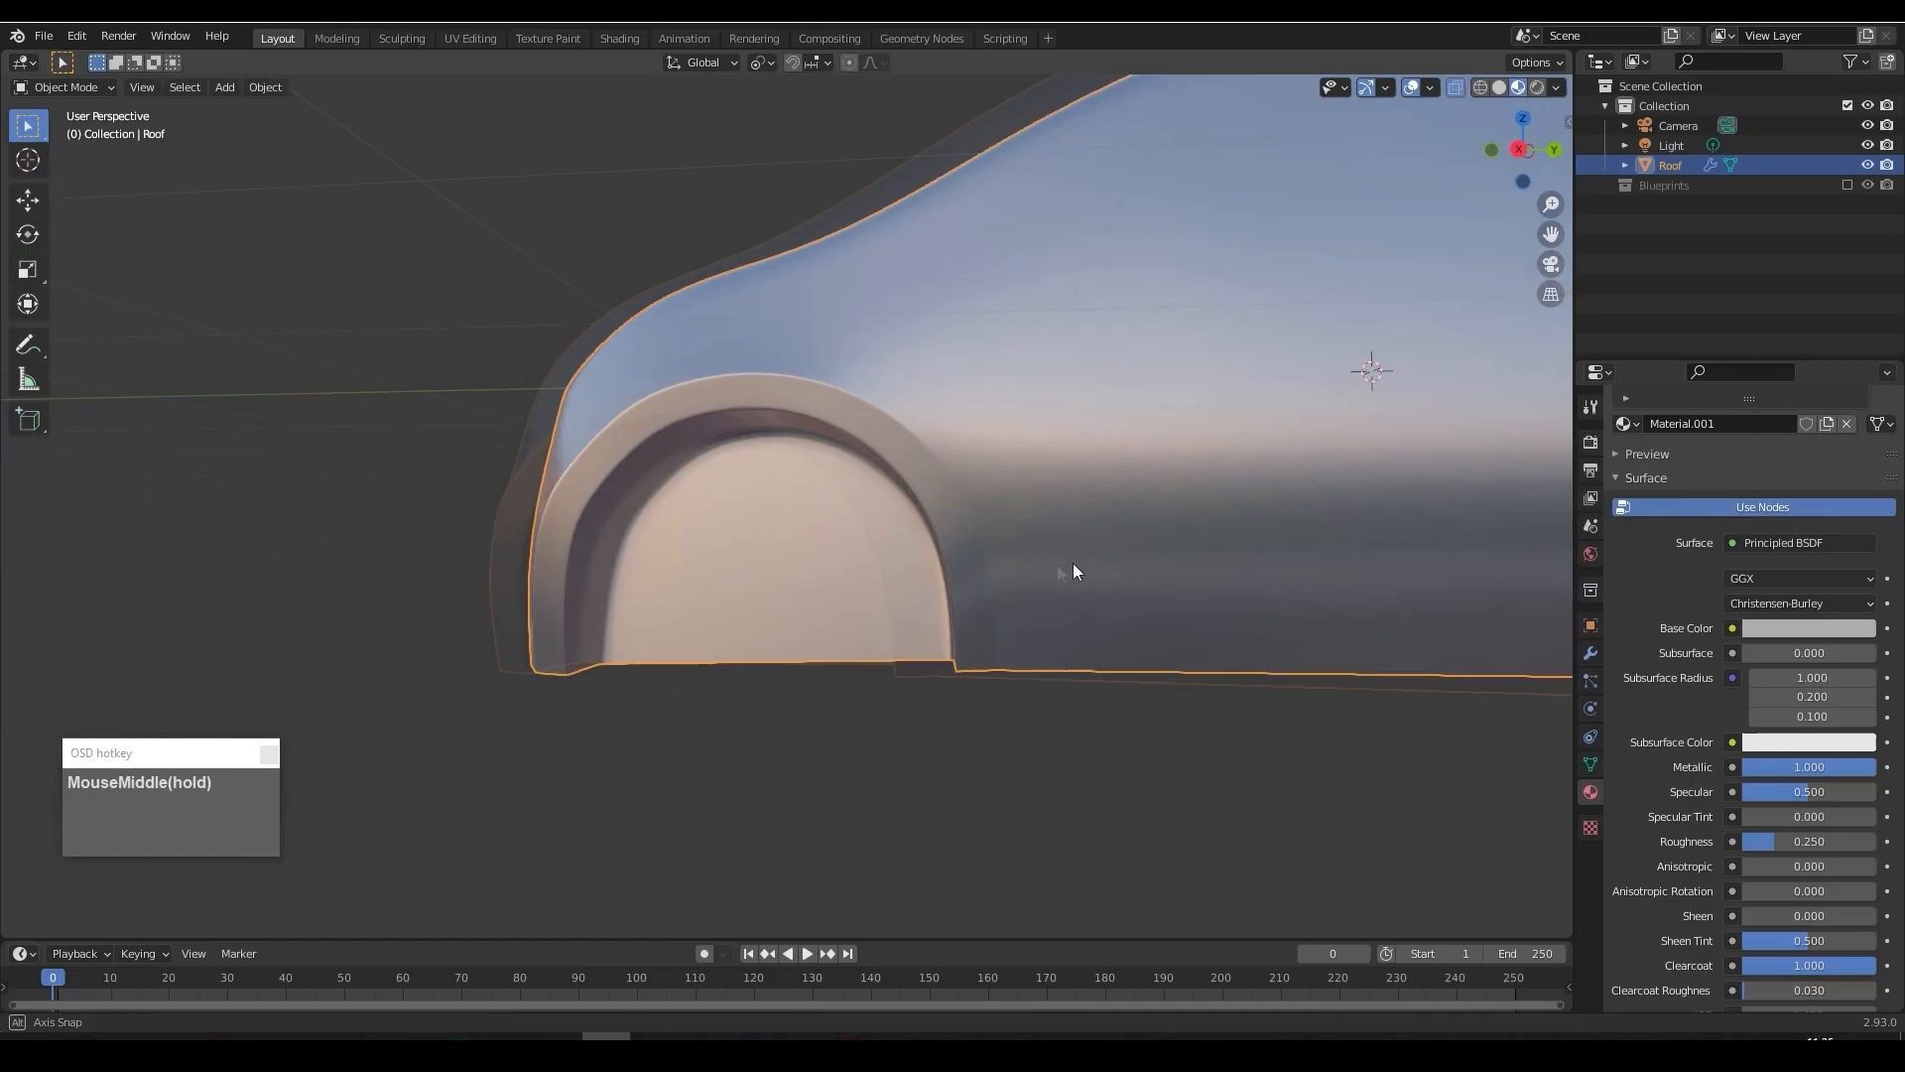
pyautogui.press('Tab')
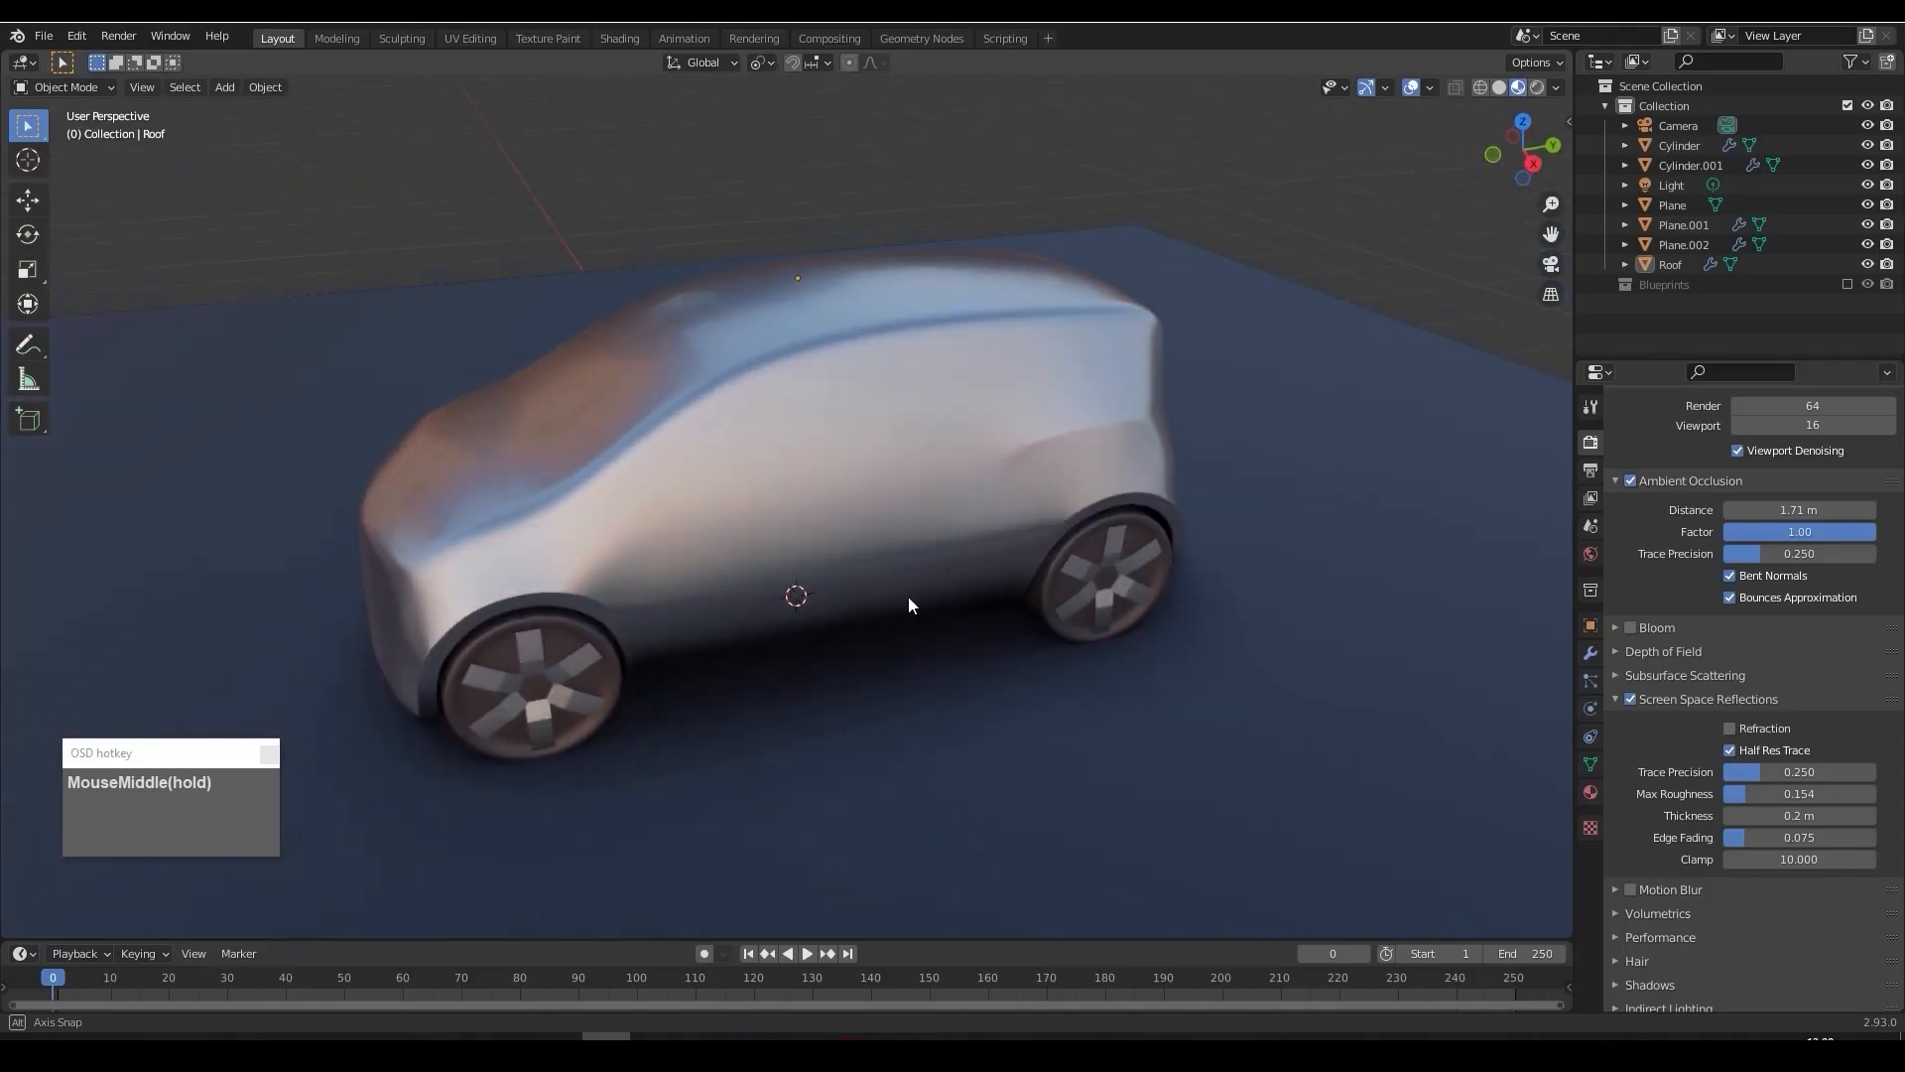
pyautogui.moveTo(911, 606); pyautogui.dragTo(753, 598)
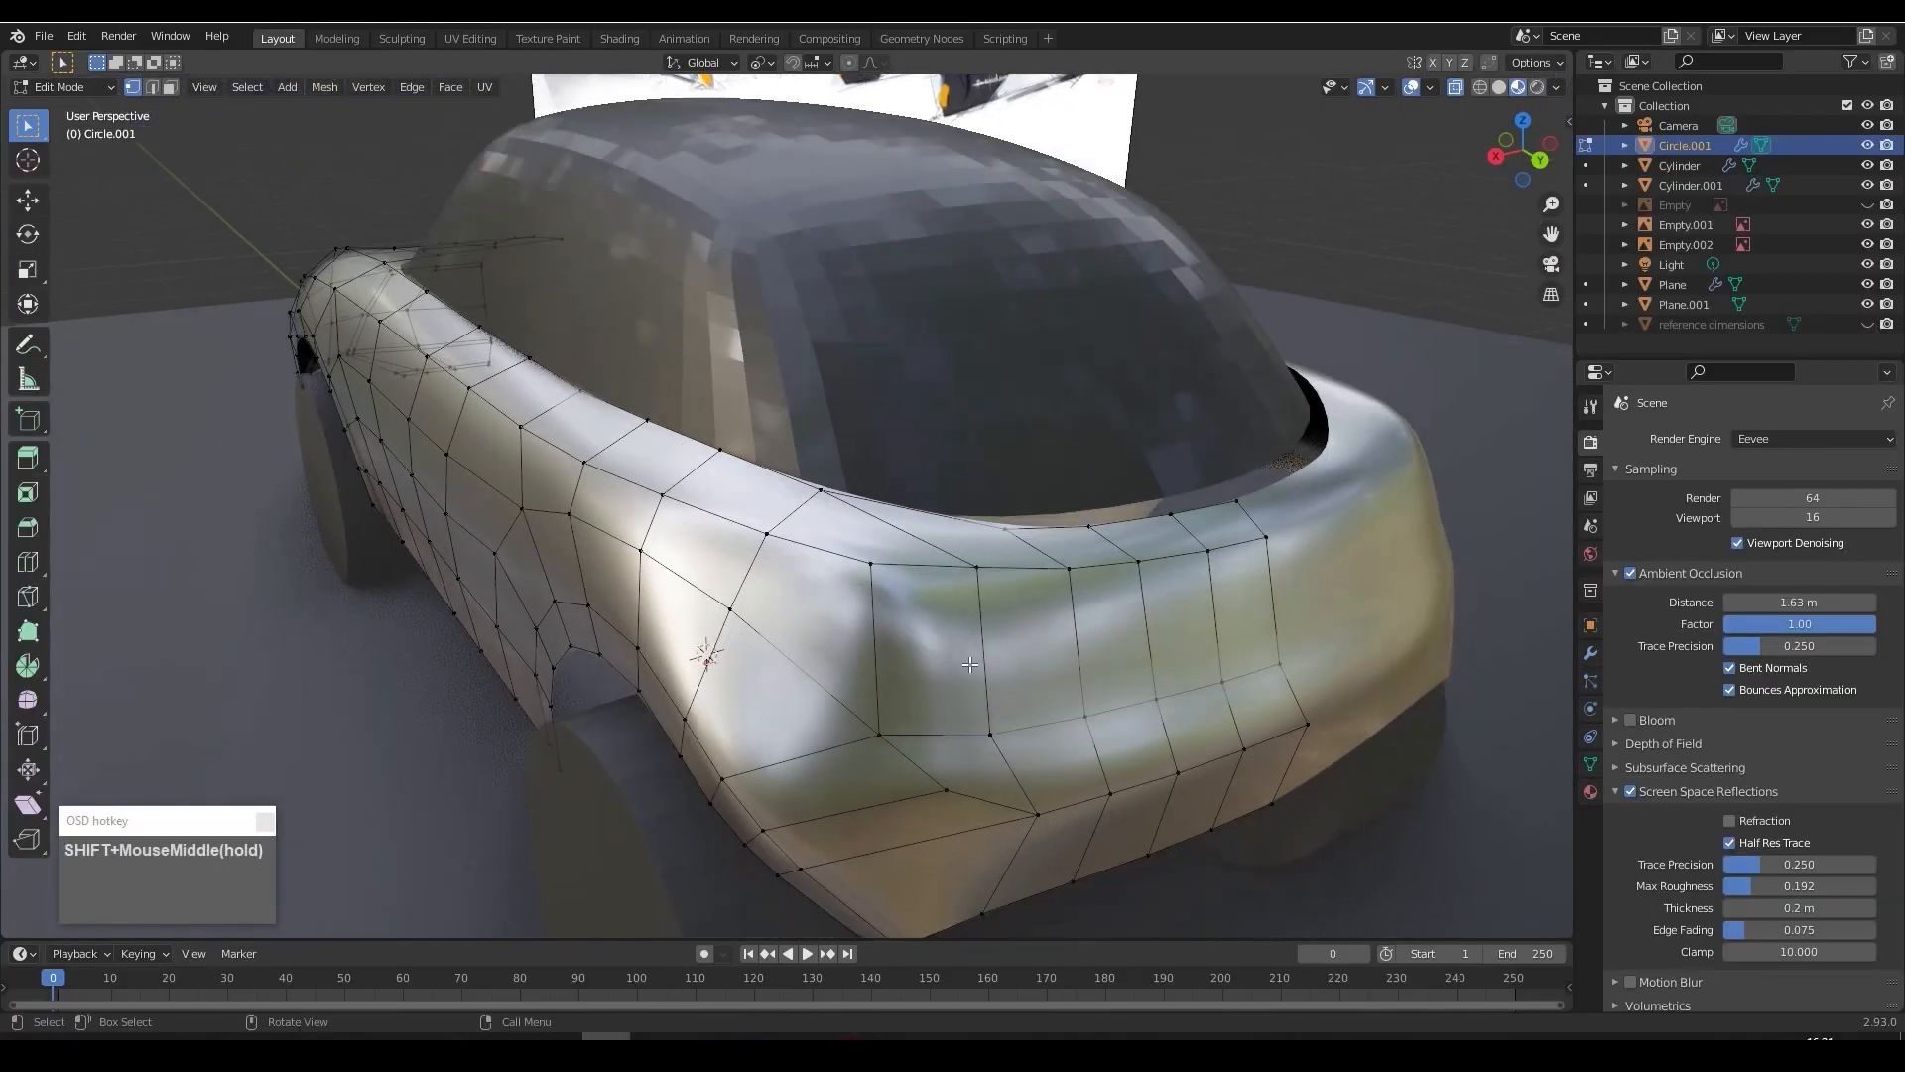
# Pan across the body mesh, then zoom the Blender Render window on the rendering car
pyautogui.moveTo(969, 665); pyautogui.dragTo(1115, 677)
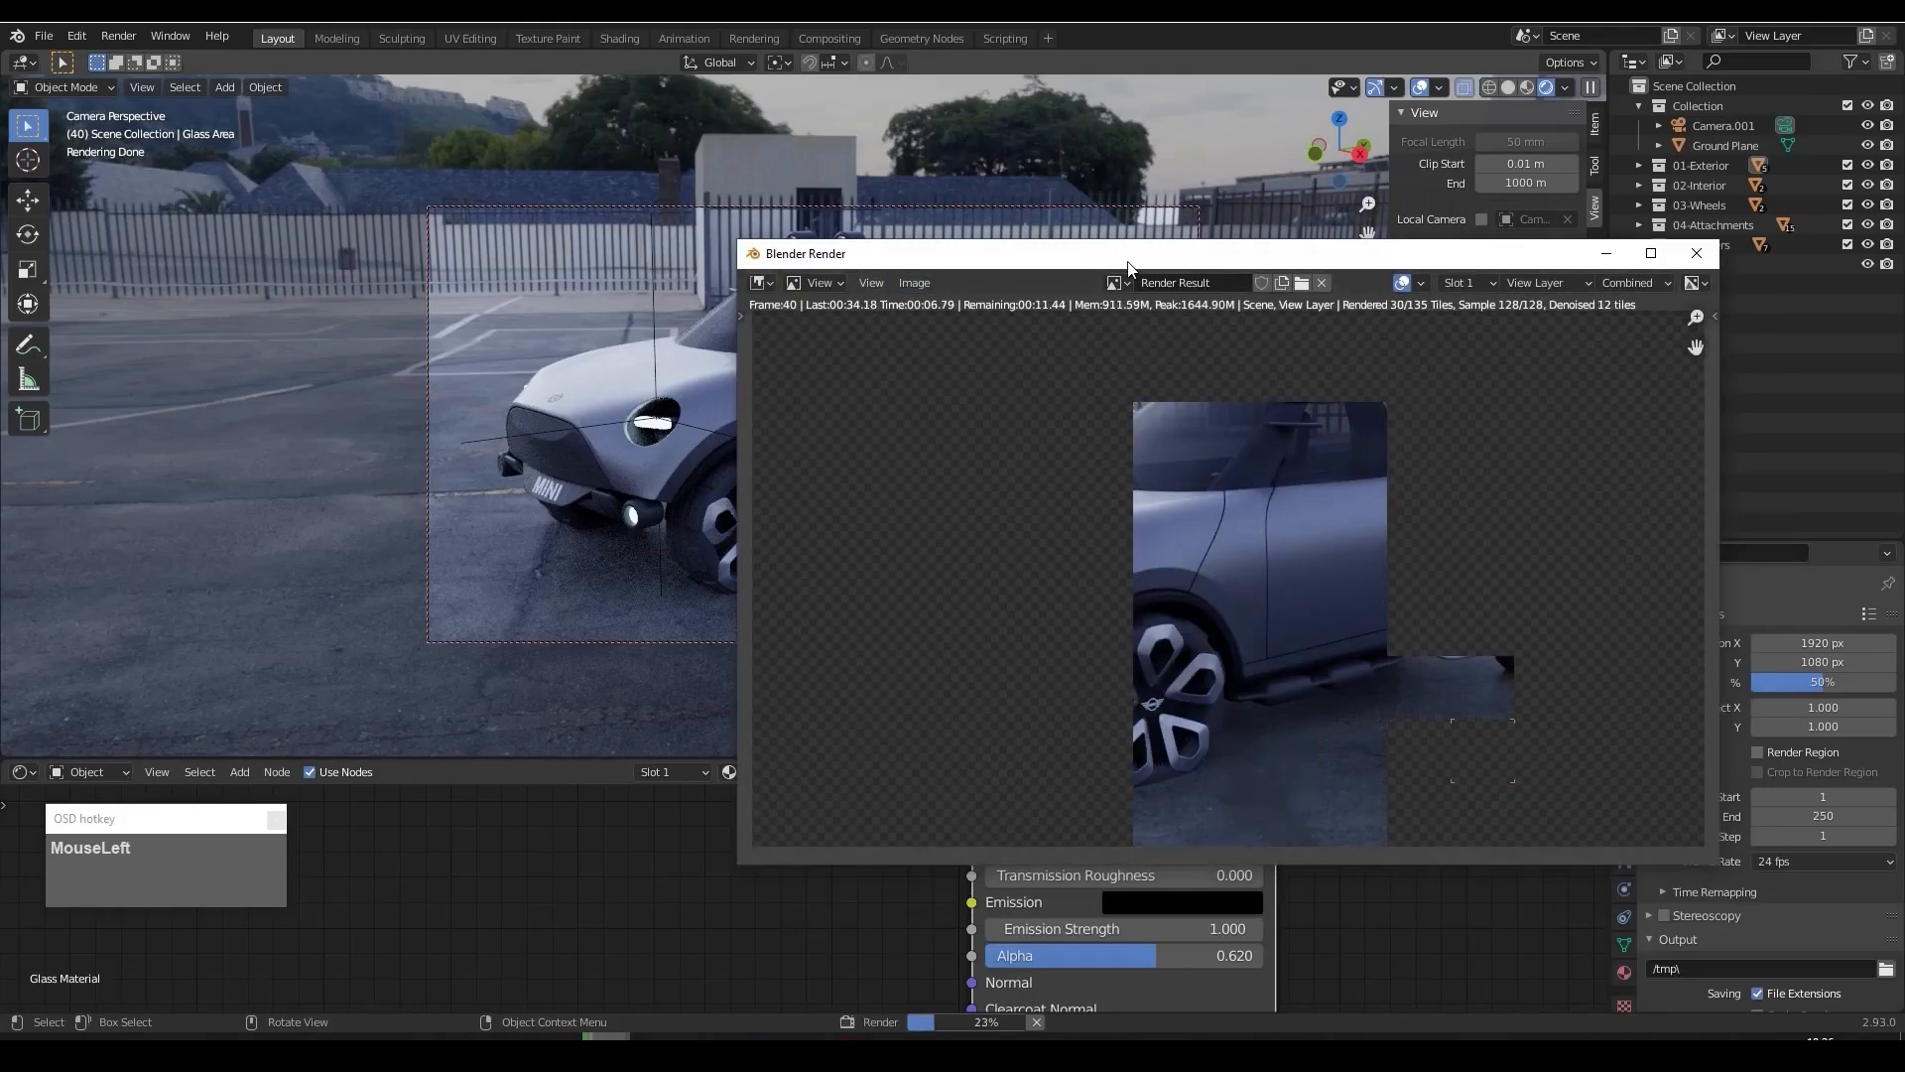
pyautogui.scroll(-3)
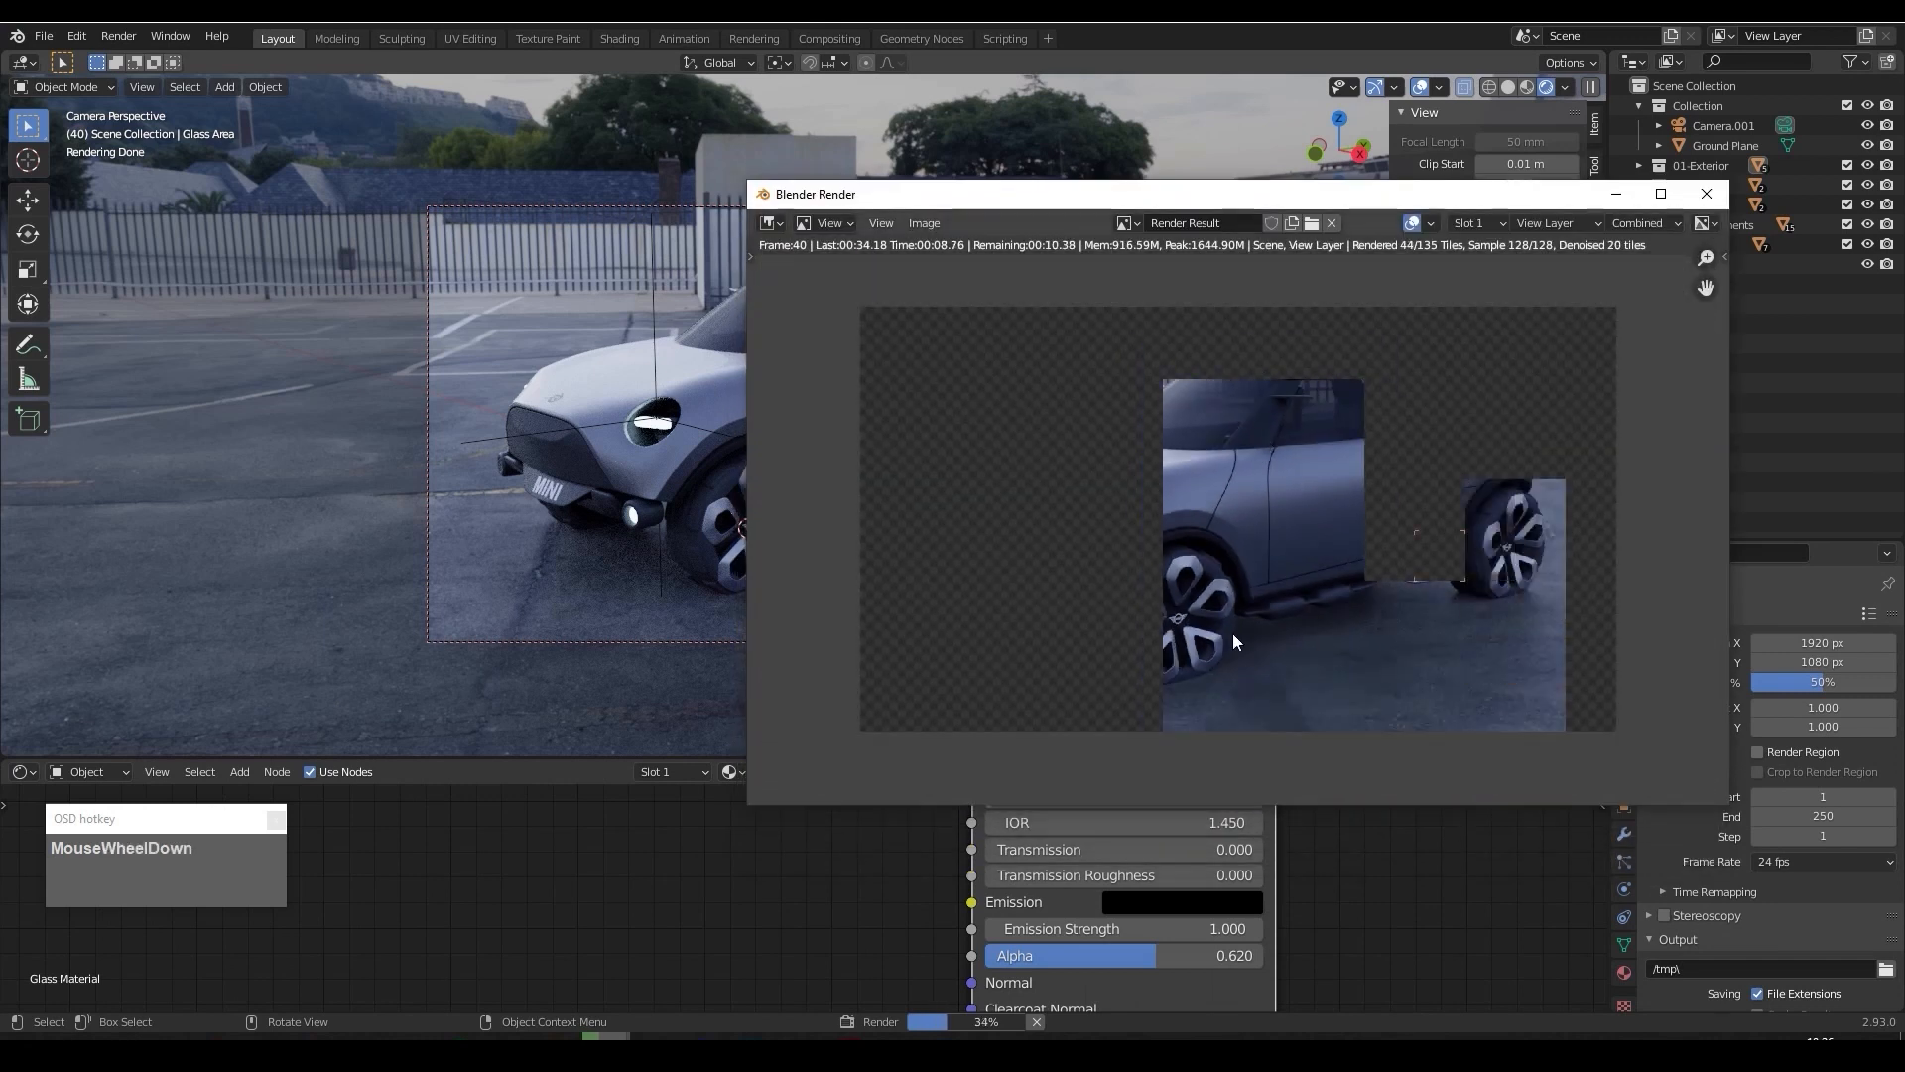